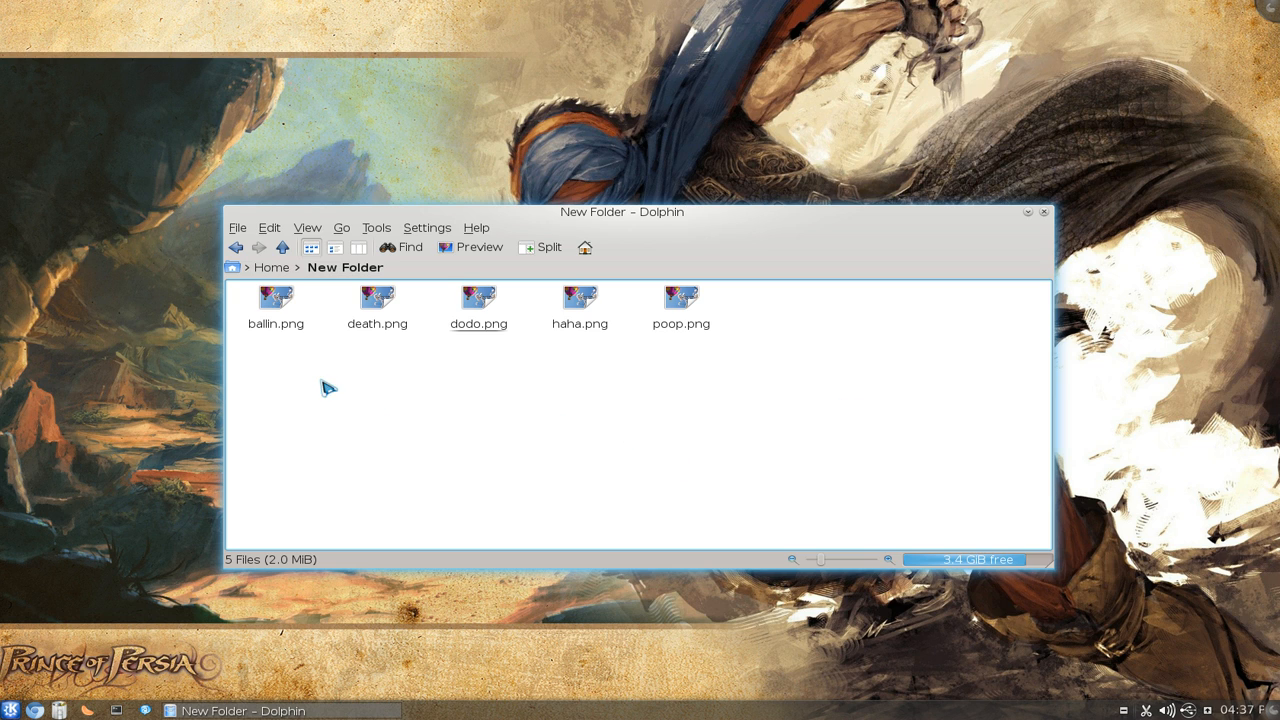
{"action": "mouse_move", "coordinate": [722, 406]}
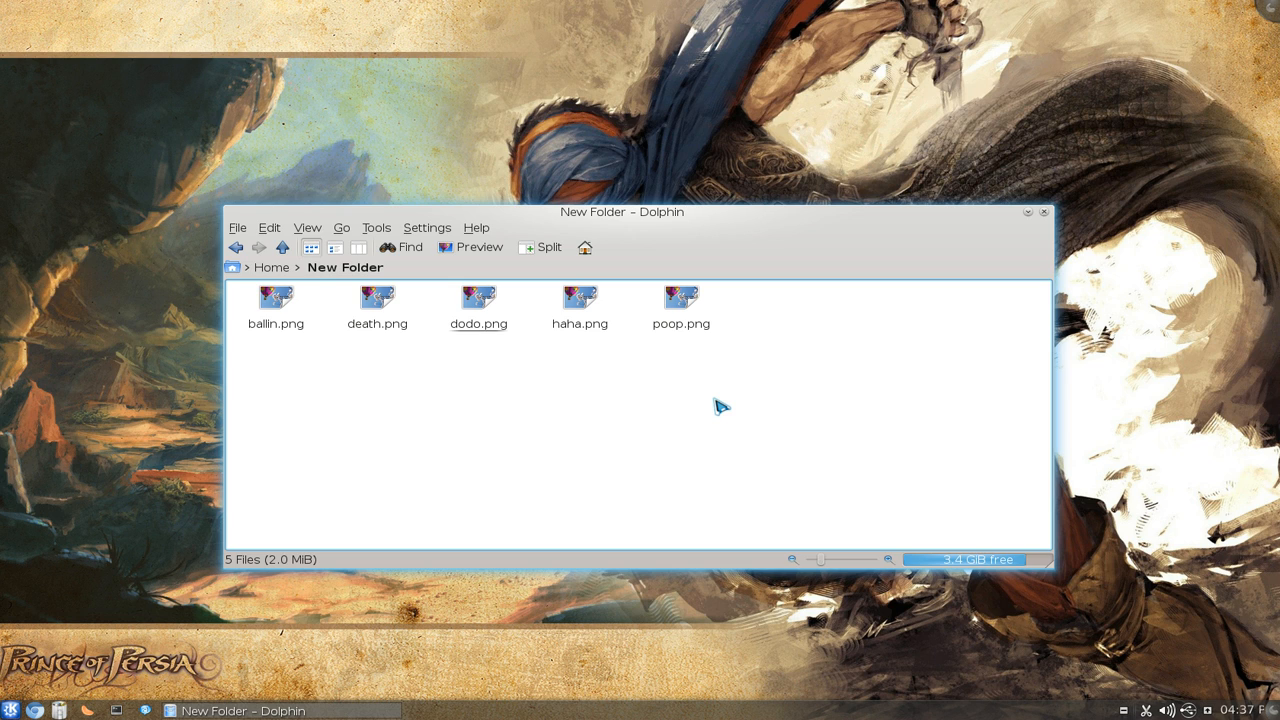
{"action": "mouse_move", "coordinate": [752, 422]}
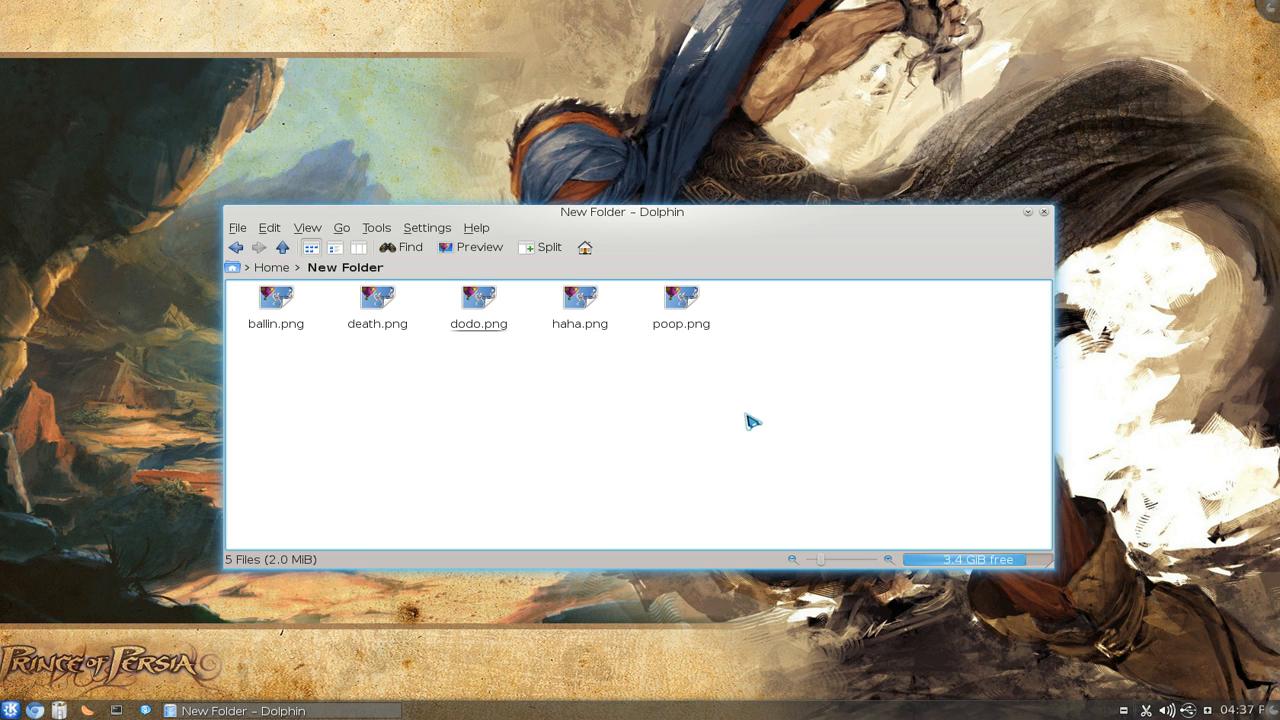
{"action": "mouse_move", "coordinate": [814, 382]}
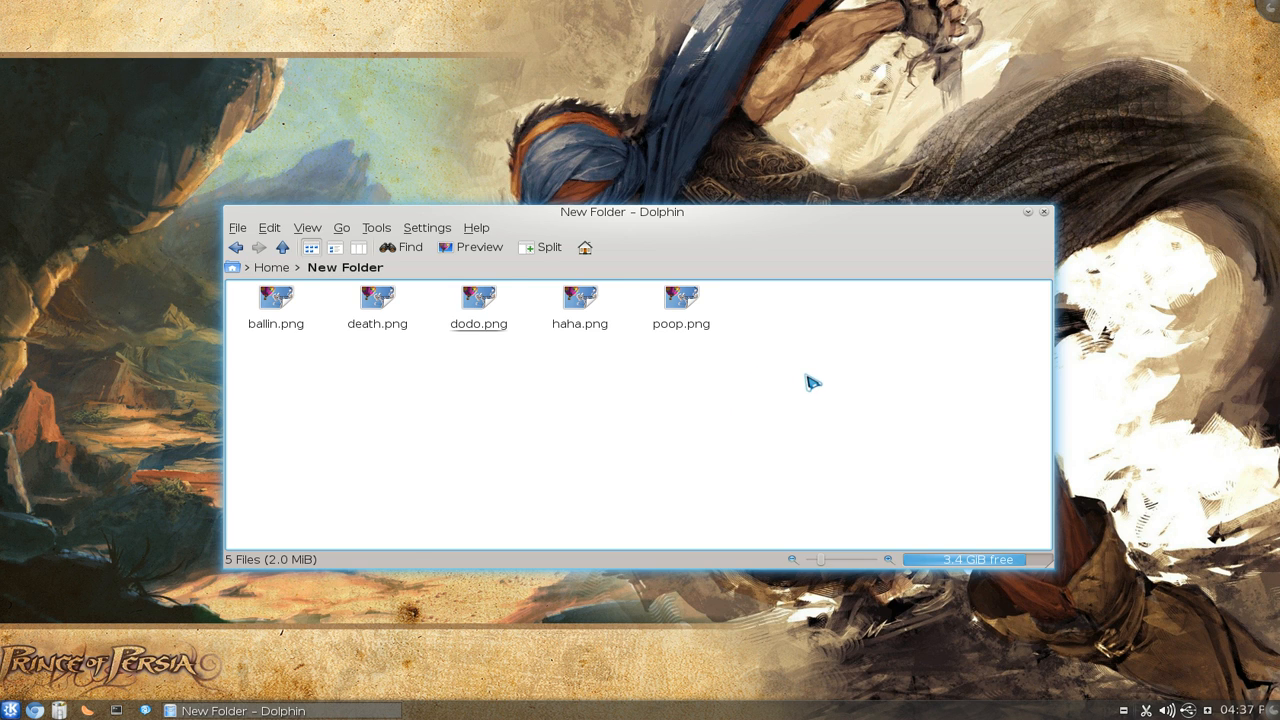
Select all five PNG files and start a batch rename from their context menu.
{"action": "key", "text": "ctrl+a"}
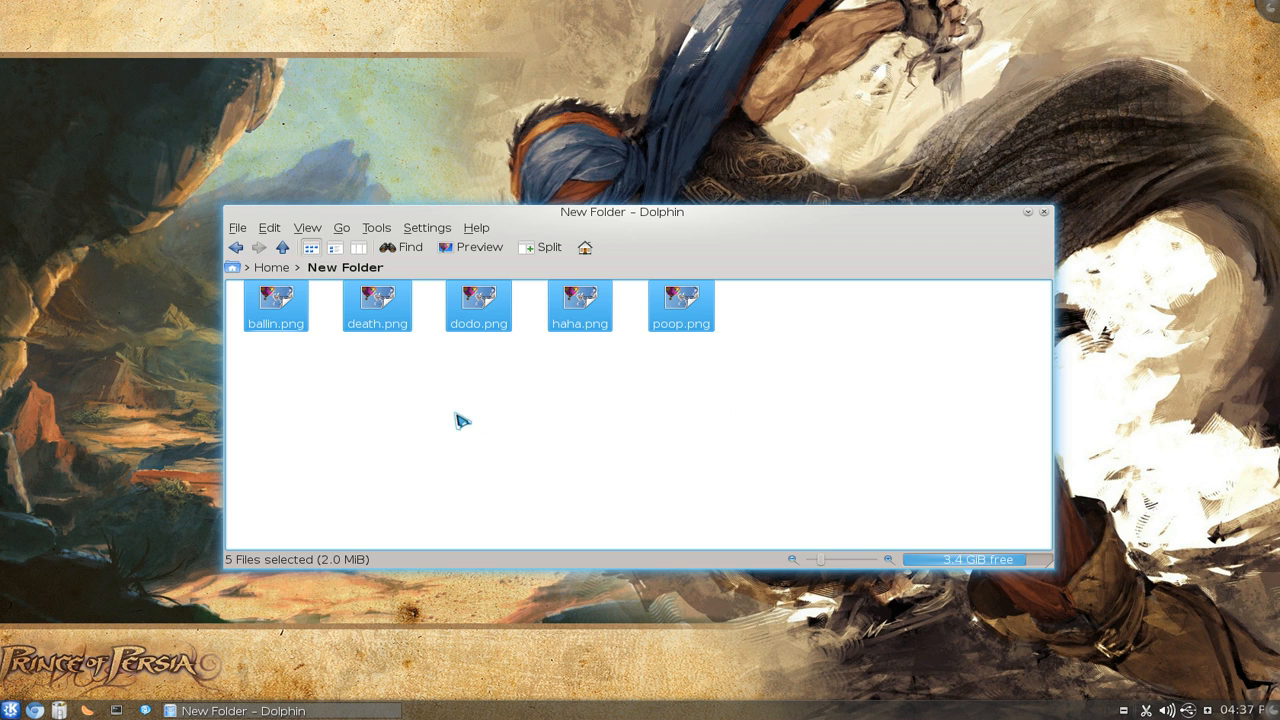
{"action": "right_click", "coordinate": [276, 300]}
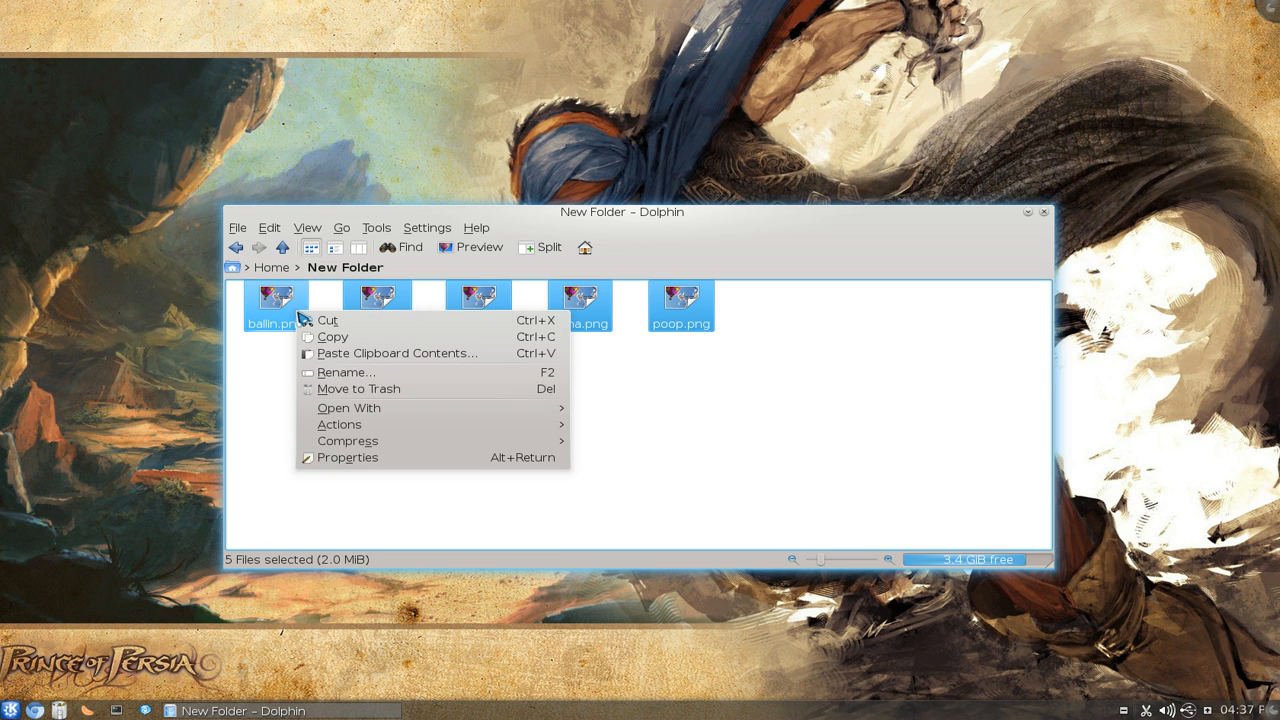
{"action": "mouse_move", "coordinate": [346, 378]}
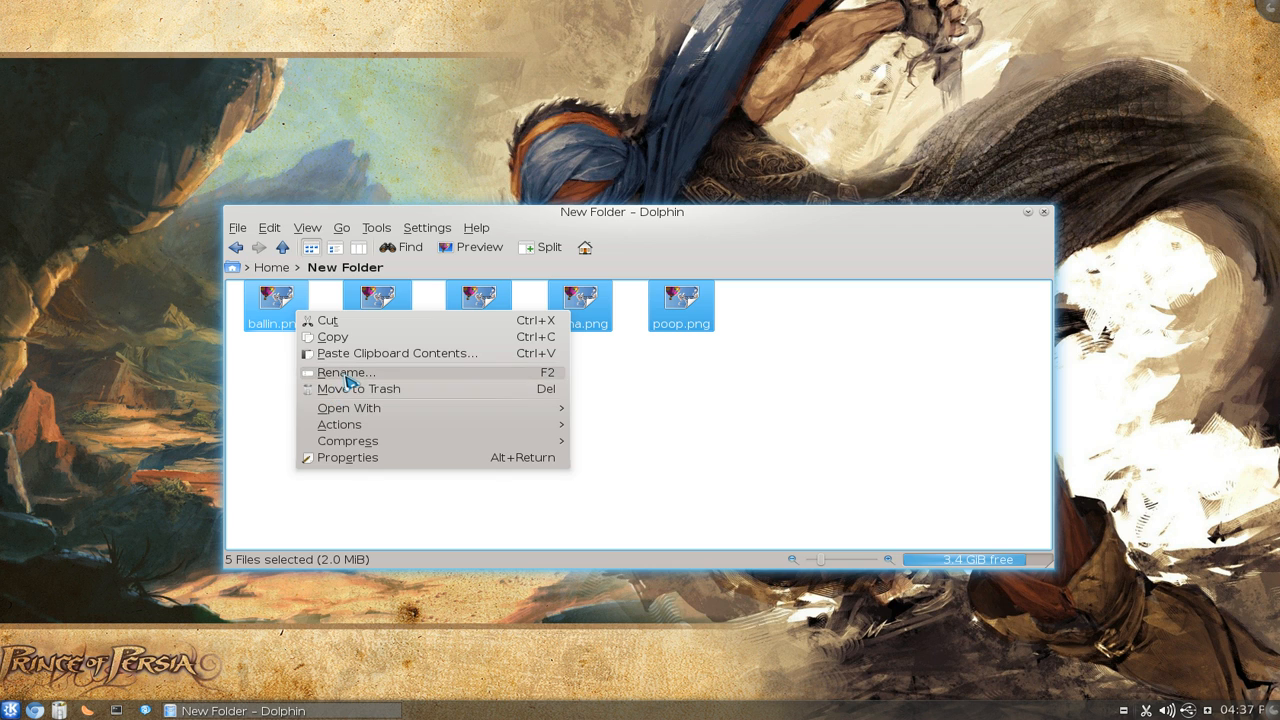
{"action": "left_click", "coordinate": [344, 370]}
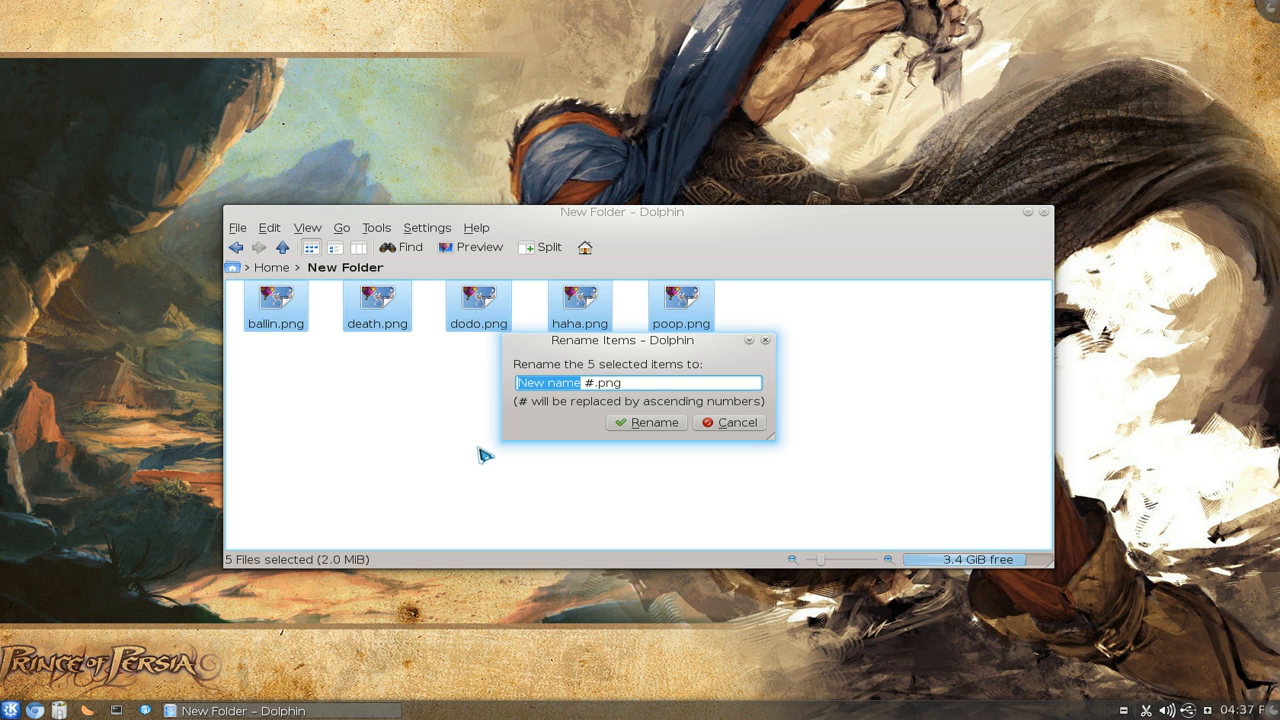
Rename the files with pattern 'Summer ###.png', giving Summer 001.png through Summer 005.png.
{"action": "type", "text": "Summer"}
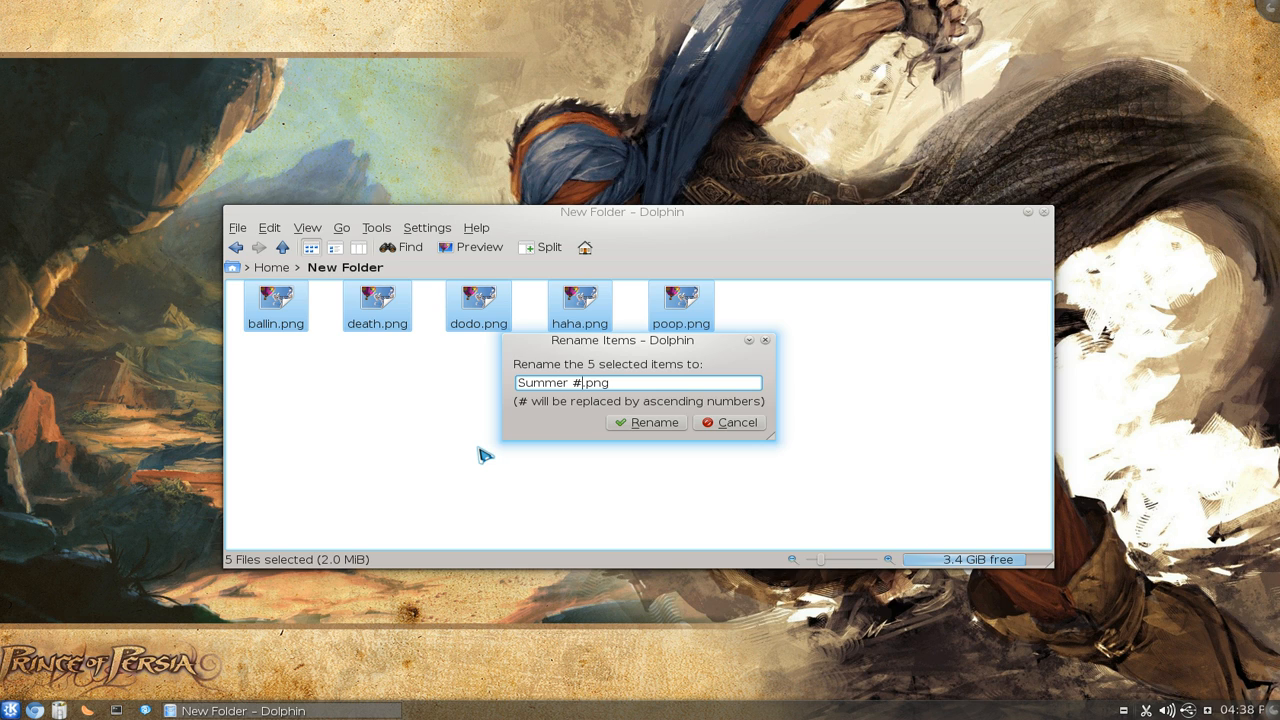
{"action": "type", "text": "##"}
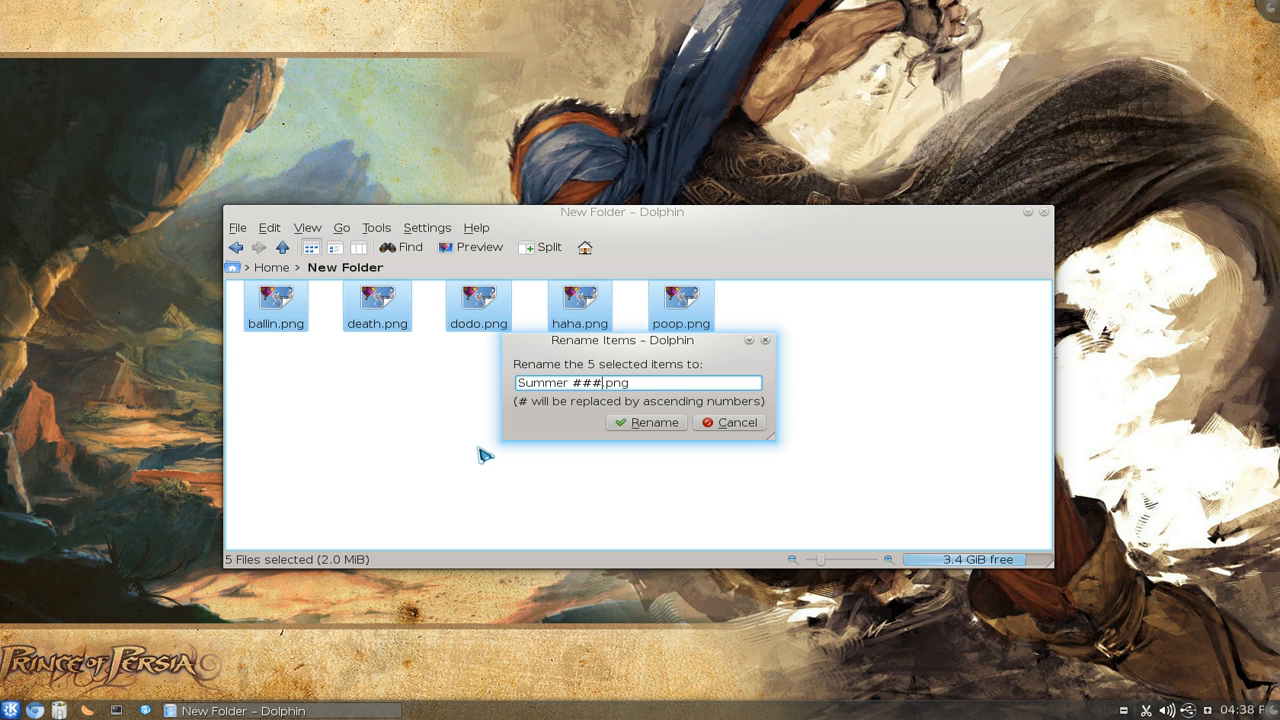
{"action": "mouse_move", "coordinate": [584, 430]}
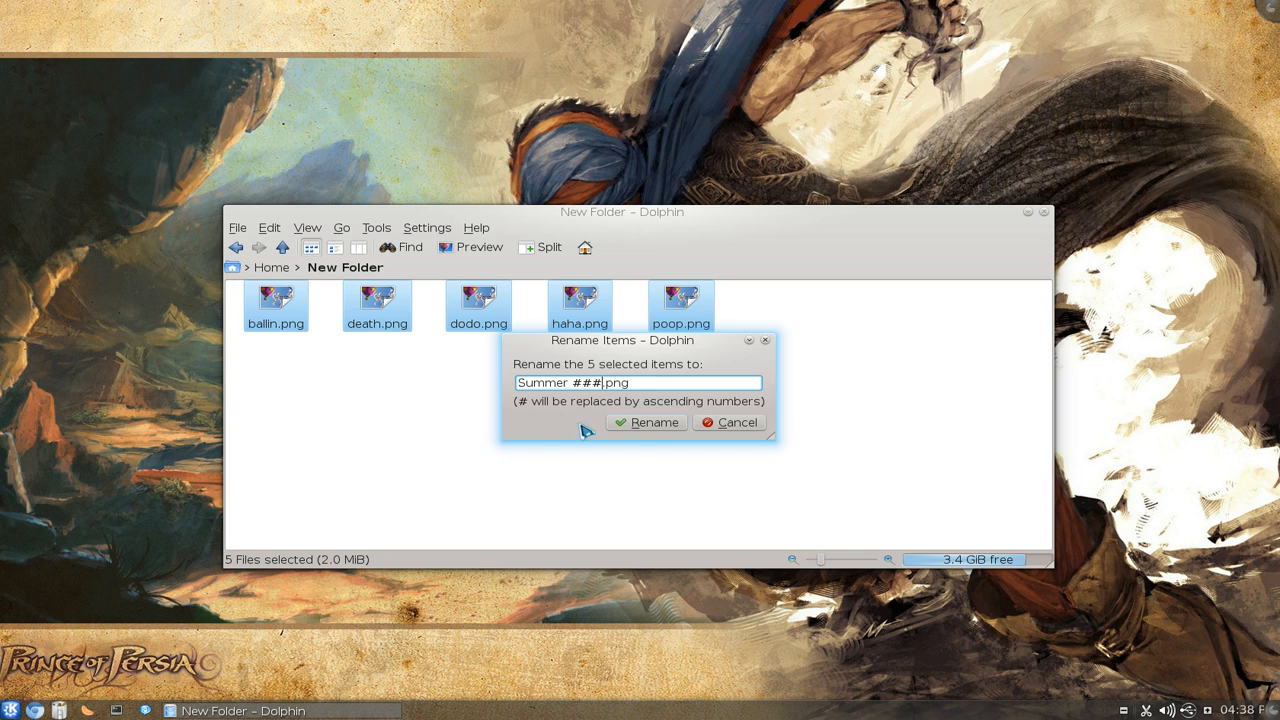
{"action": "mouse_move", "coordinate": [648, 422]}
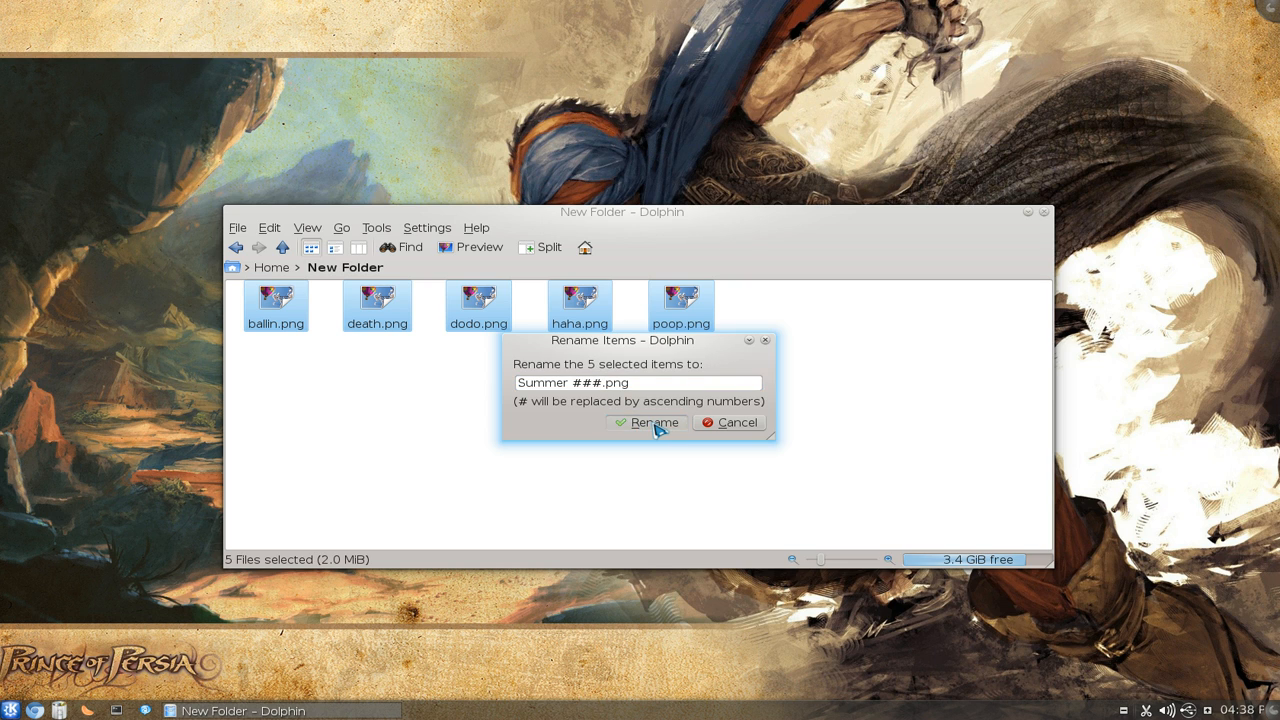
{"action": "left_click", "coordinate": [648, 422]}
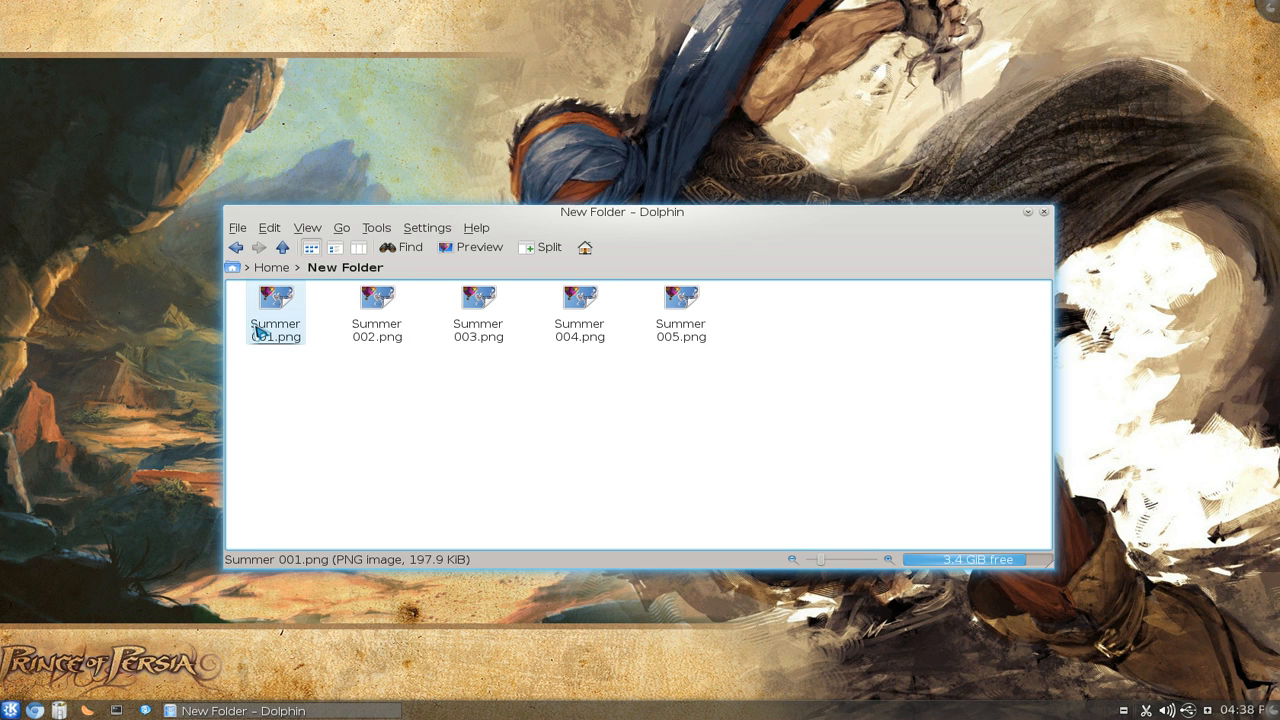
{"action": "left_click", "coordinate": [578, 316]}
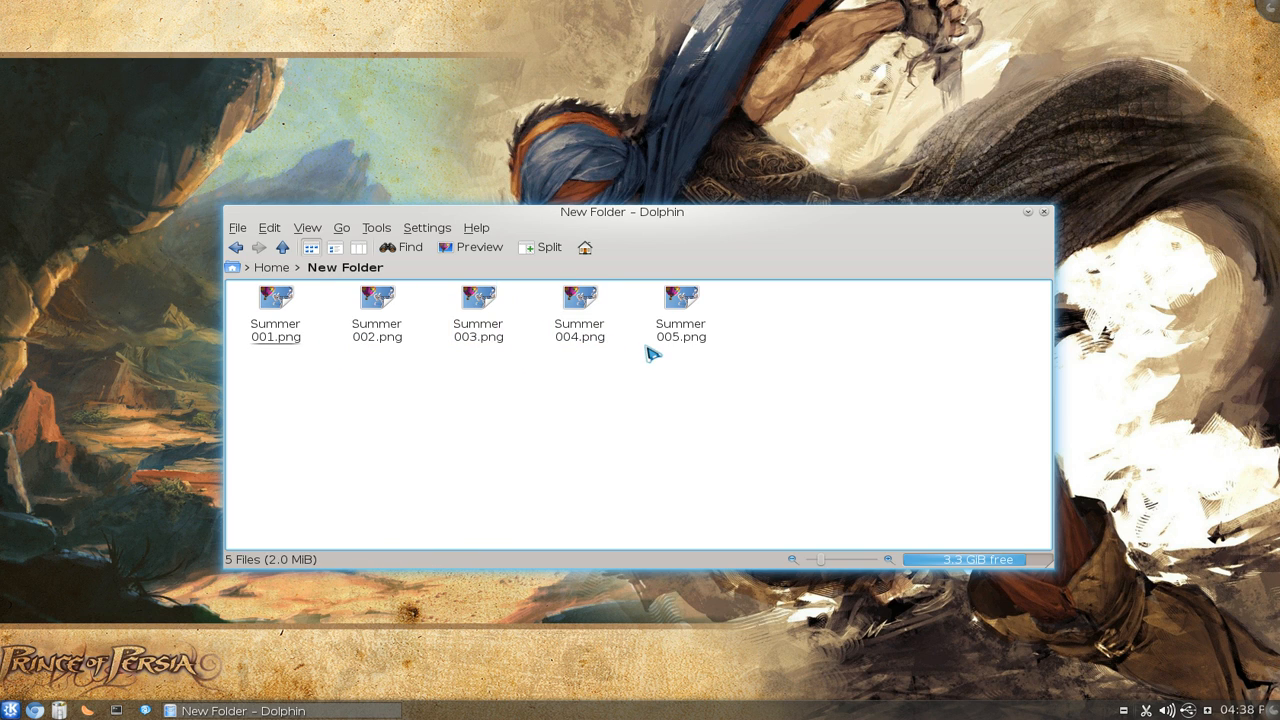
{"action": "mouse_move", "coordinate": [656, 384]}
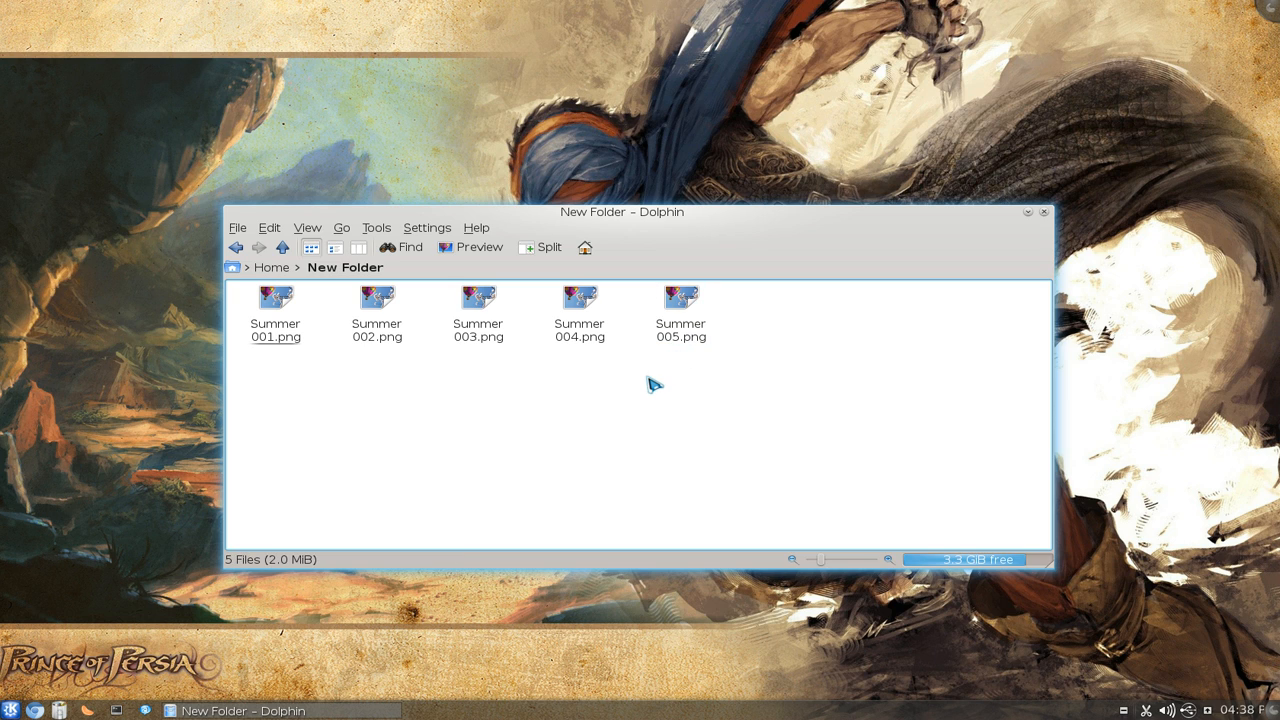
{"action": "mouse_move", "coordinate": [700, 404]}
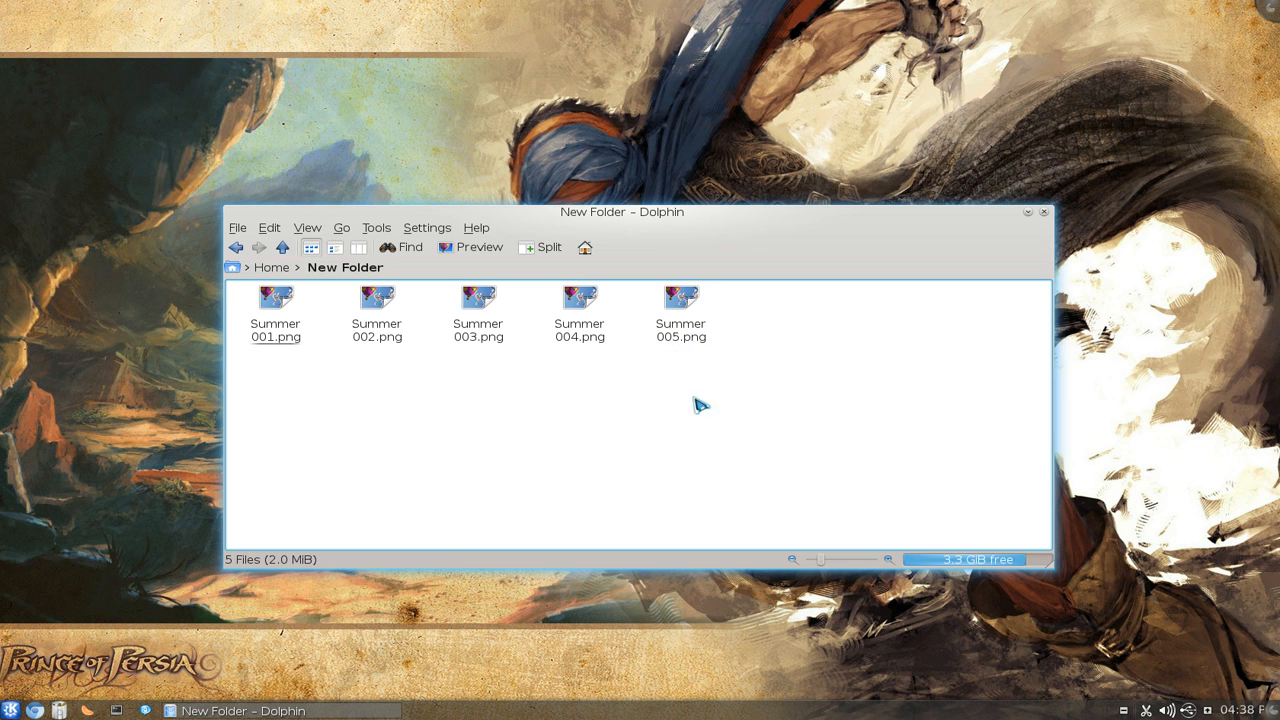
{"action": "right_click", "coordinate": [276, 300]}
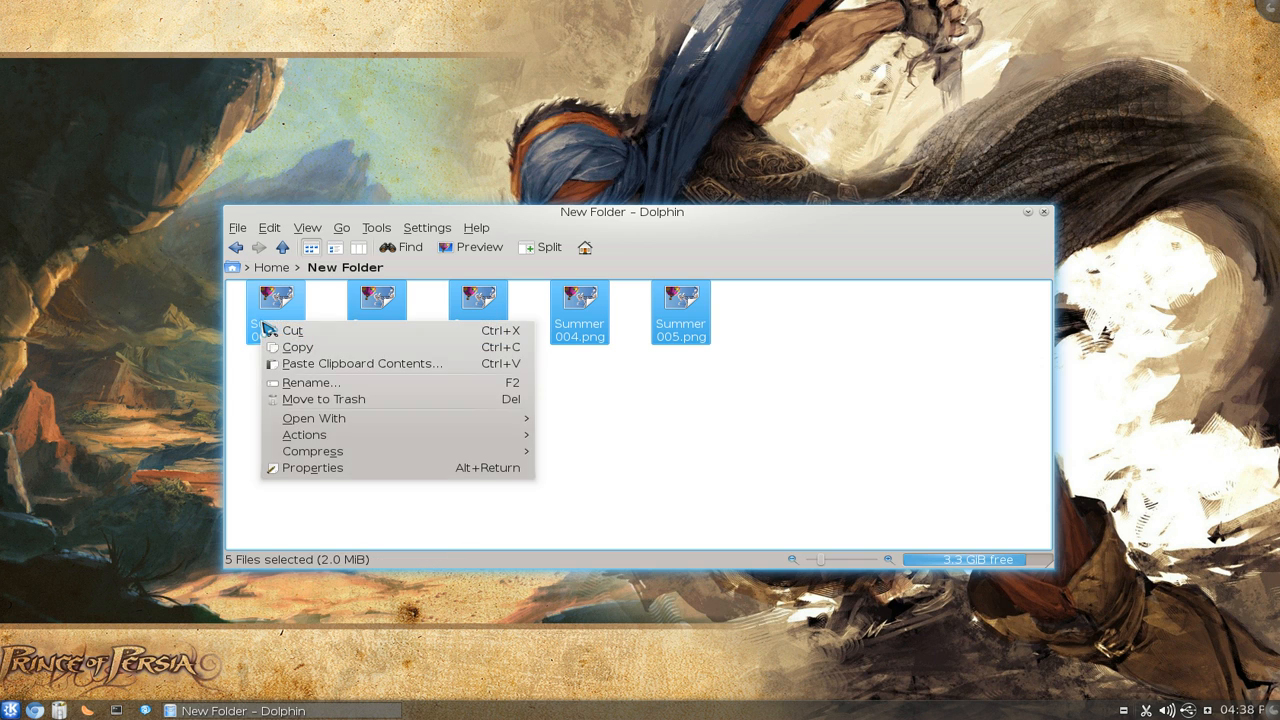
Batch-rename the Summer files with pattern 'Winter #.png', giving Winter 1.png through Winter 5.png.
{"action": "left_click", "coordinate": [310, 382]}
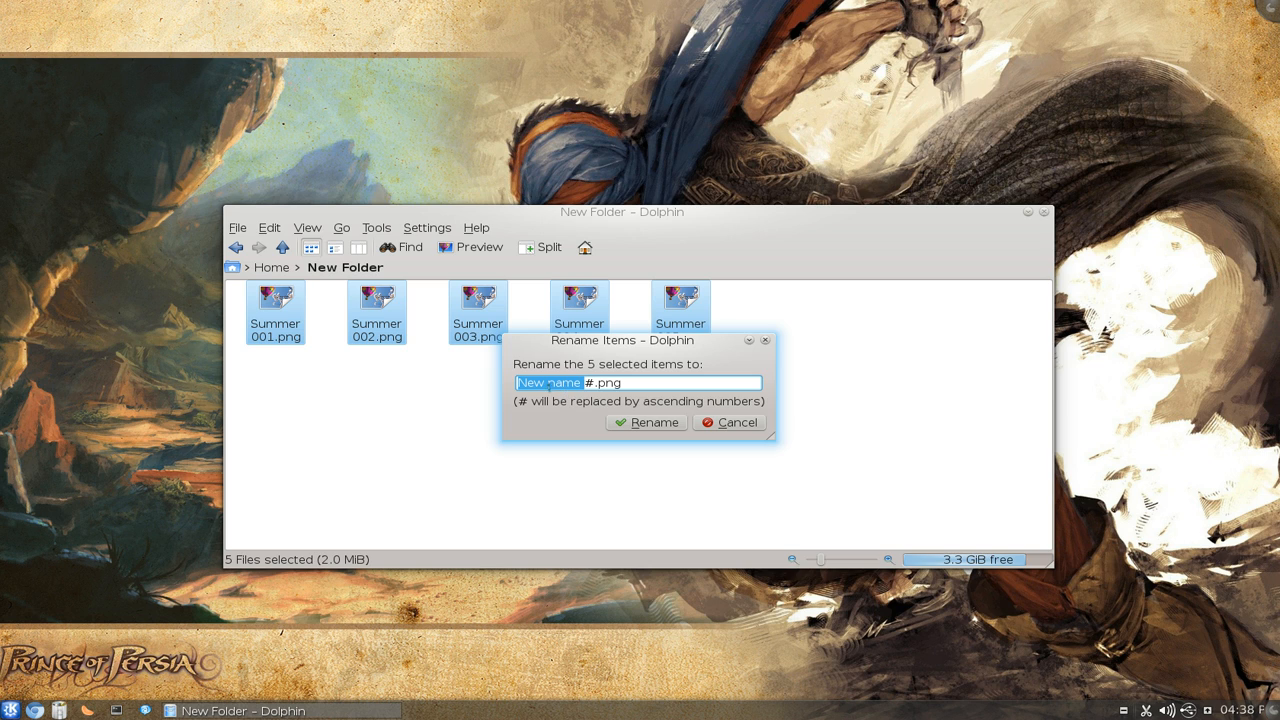
{"action": "type", "text": "Winter"}
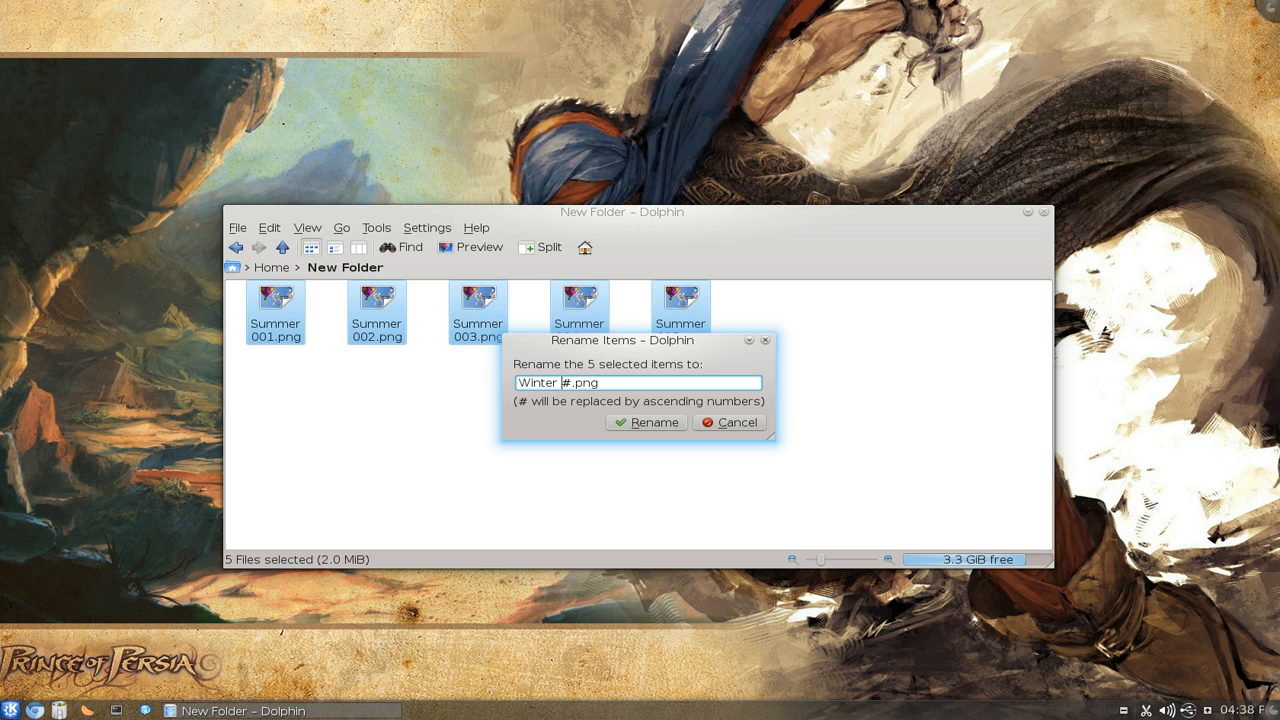
{"action": "mouse_move", "coordinate": [668, 448]}
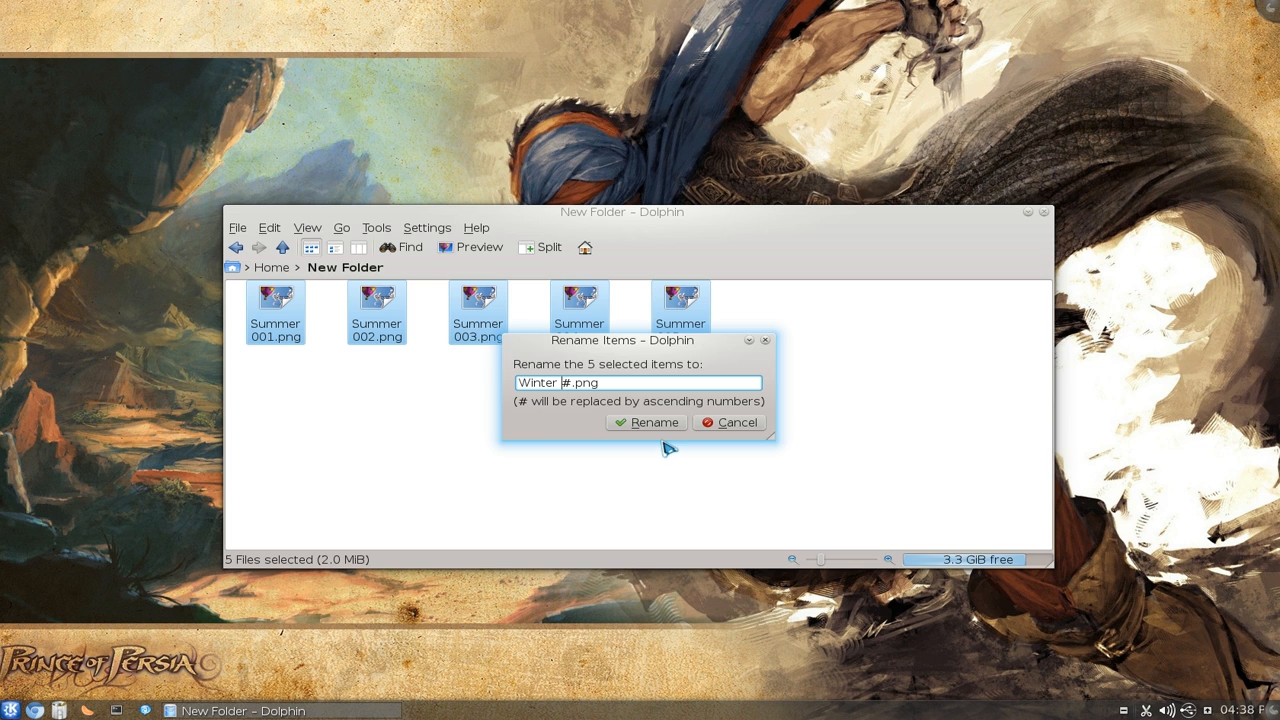
{"action": "left_click", "coordinate": [648, 422]}
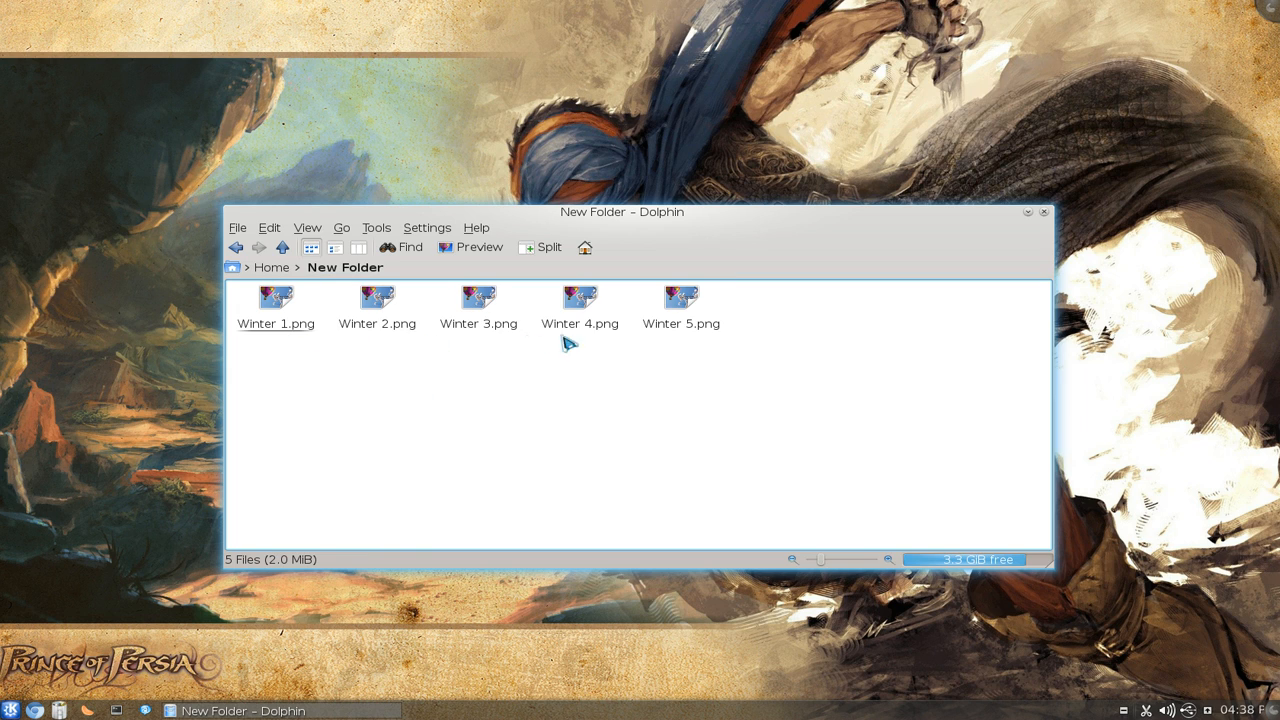
{"action": "mouse_move", "coordinate": [640, 422]}
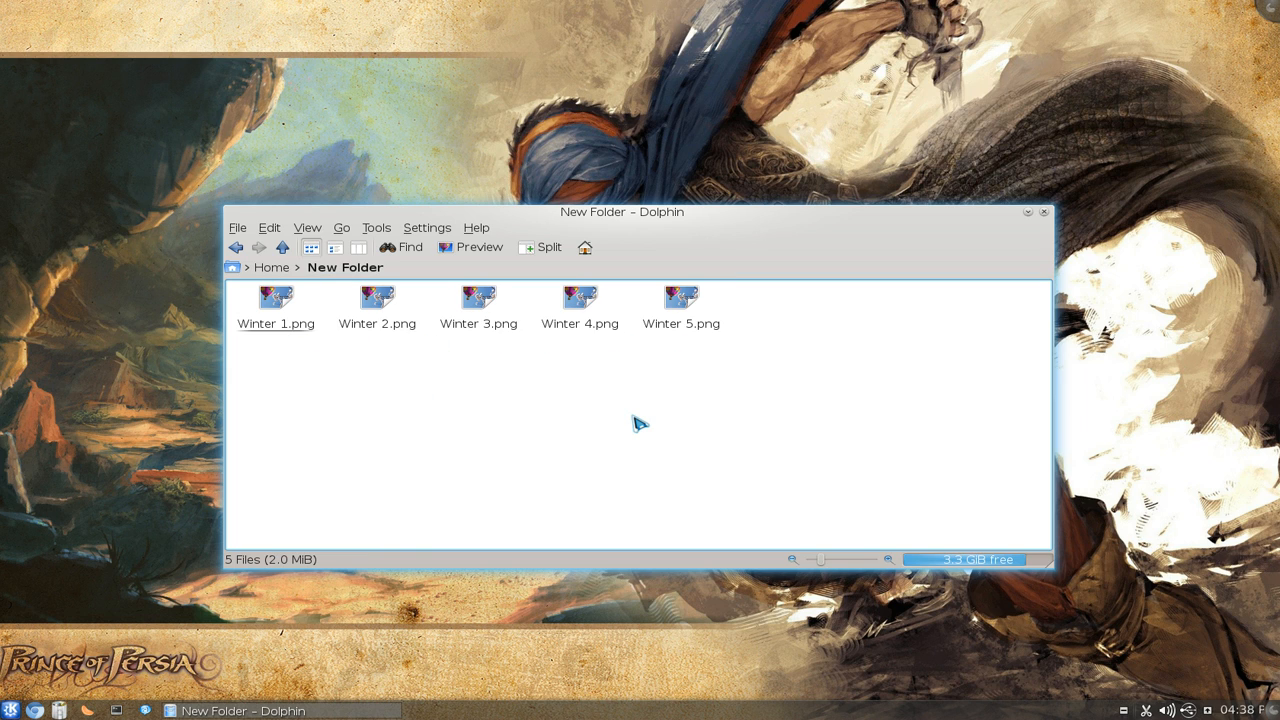
{"action": "mouse_move", "coordinate": [828, 390]}
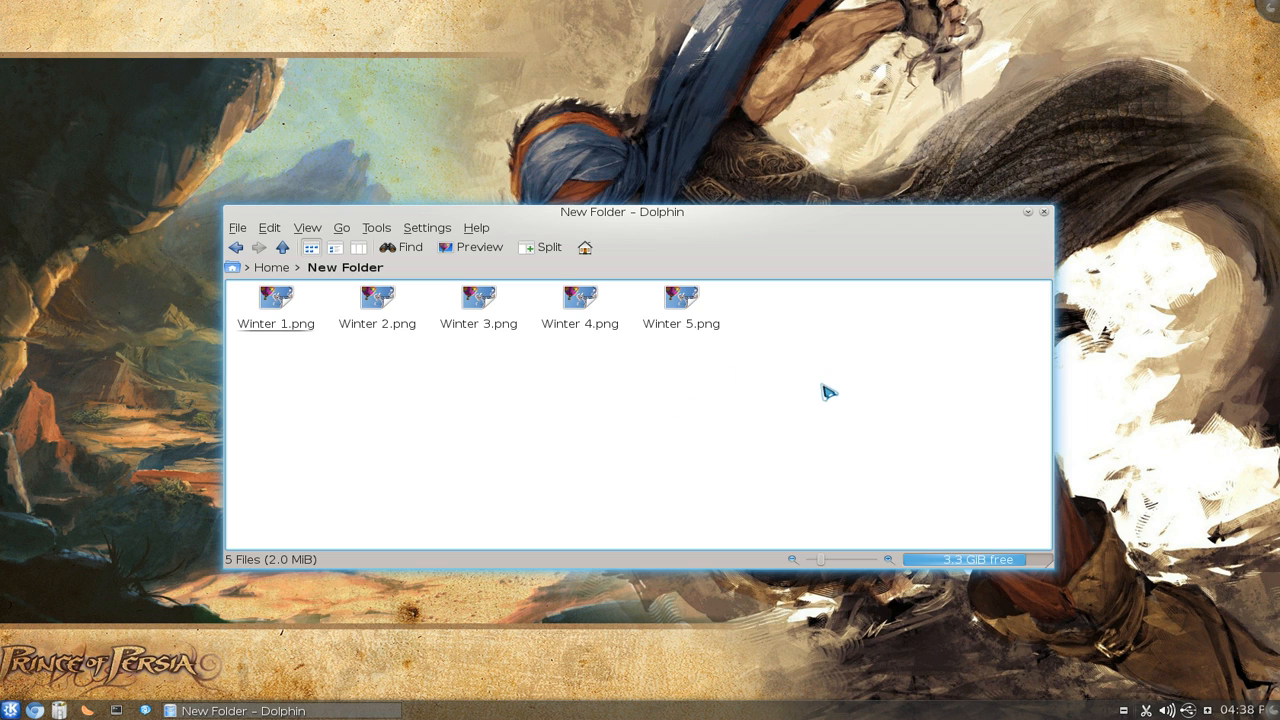
{"action": "mouse_move", "coordinate": [756, 344]}
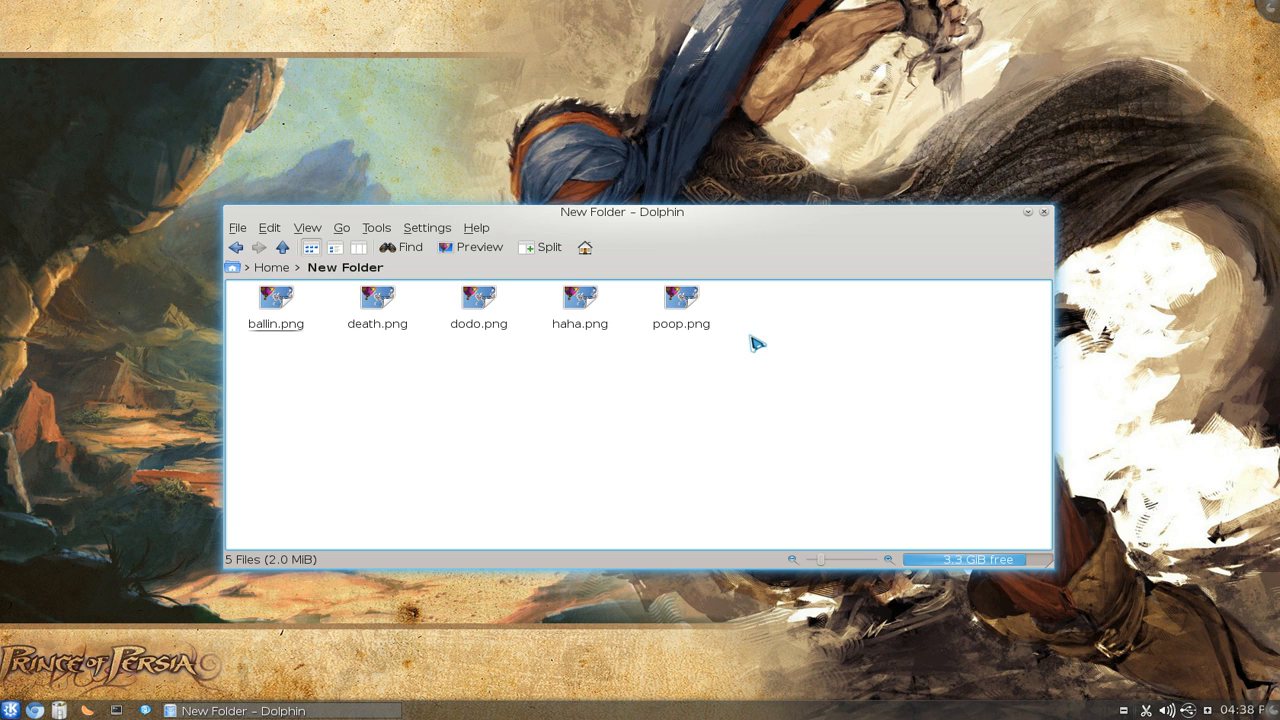
{"action": "mouse_move", "coordinate": [732, 432]}
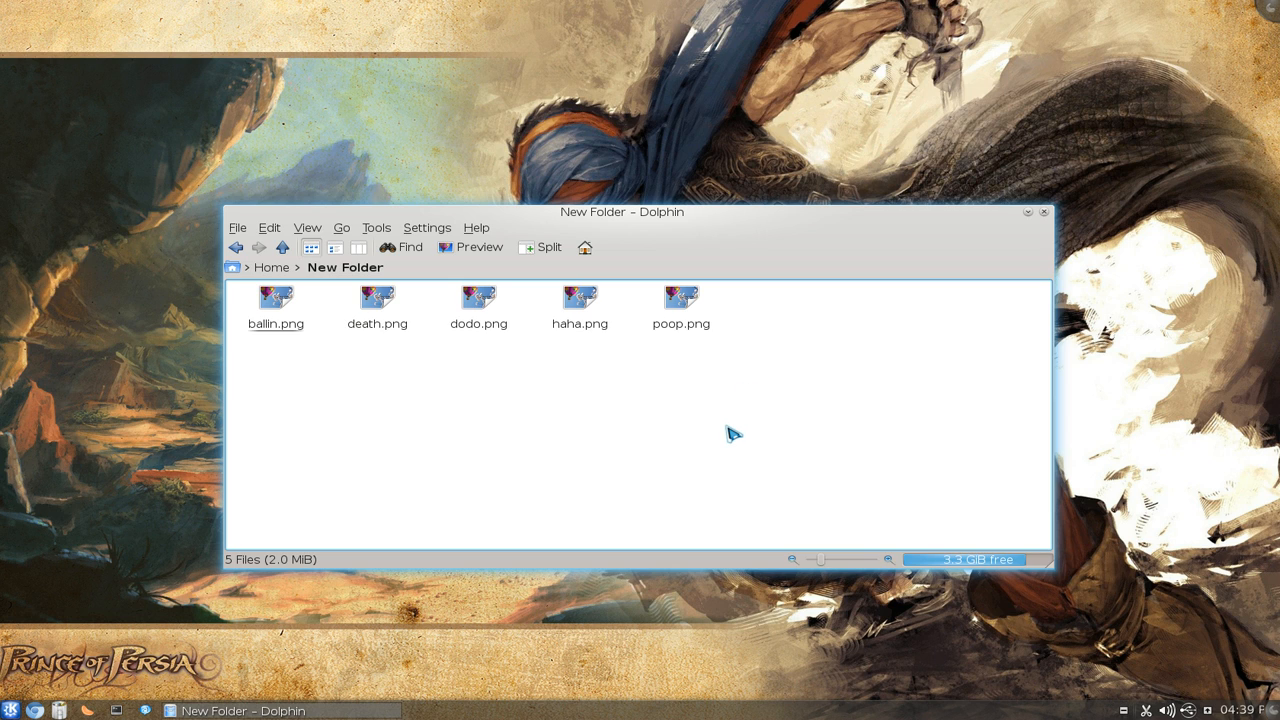